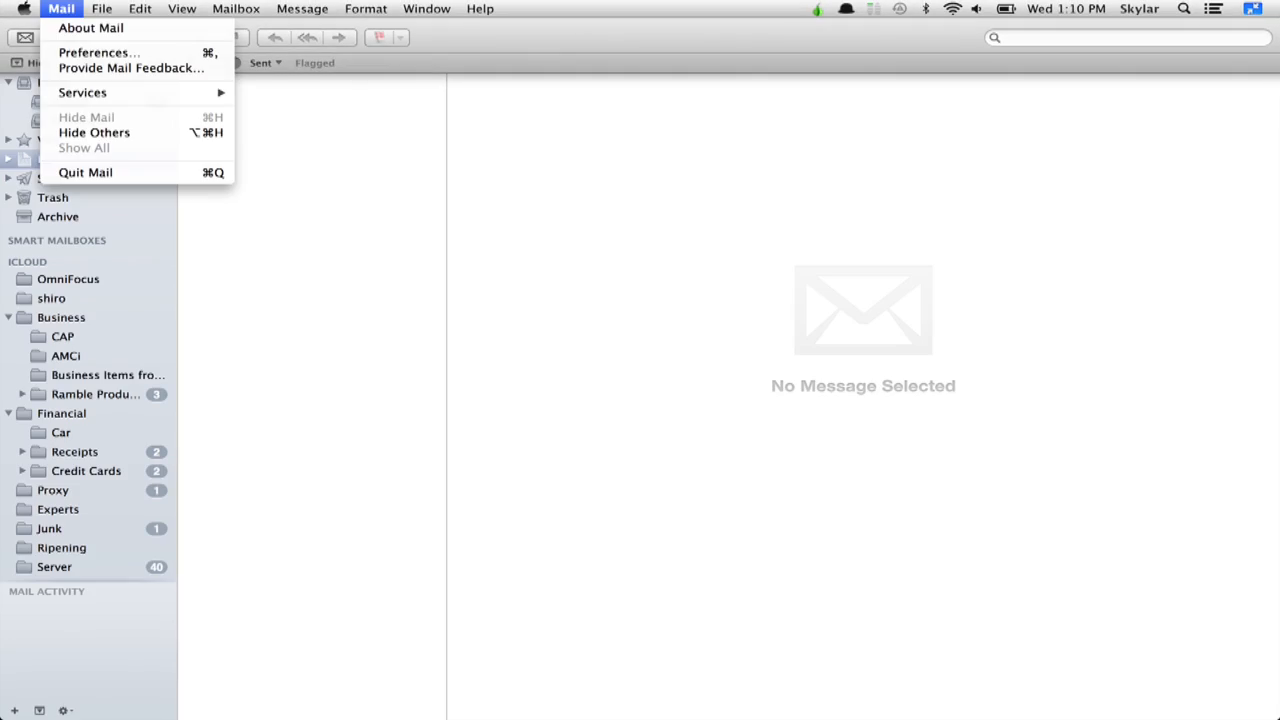
Step: Open Mail Preferences and show the Elsewhere IMAP account's Account Information
{"action": "left_click", "coordinate": [97, 52]}
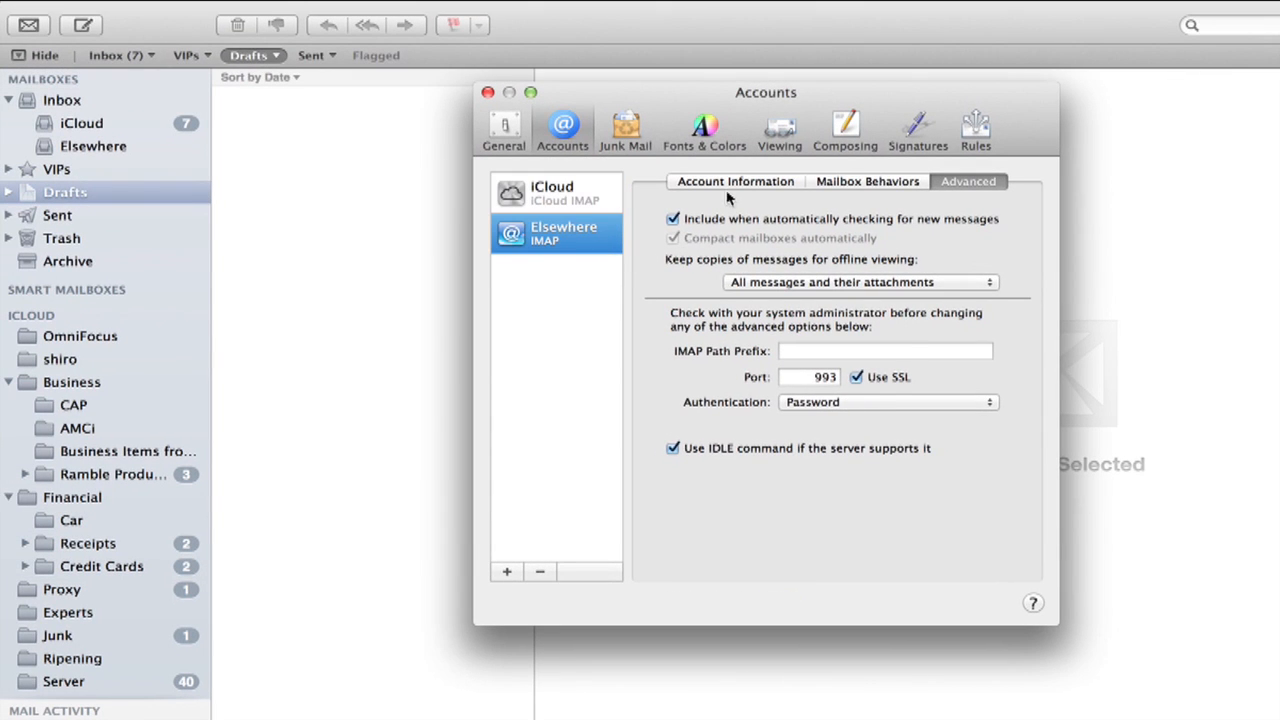
{"action": "left_click", "coordinate": [735, 181]}
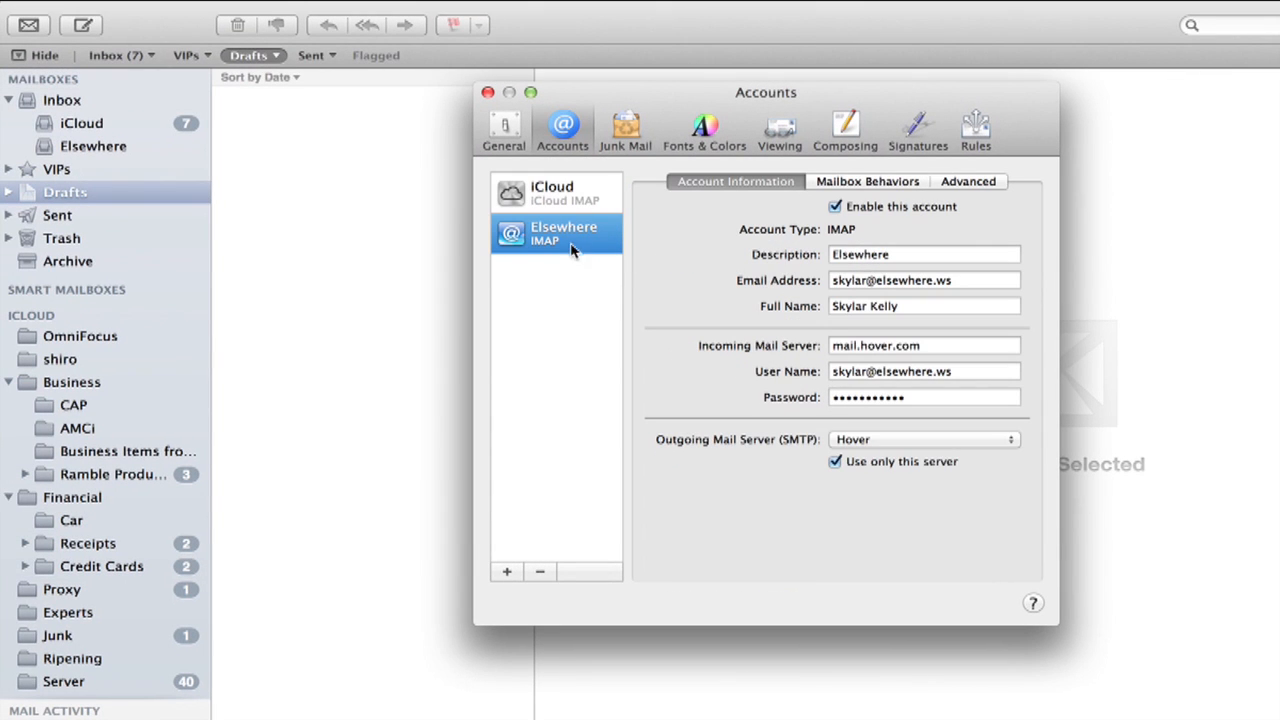
{"action": "mouse_move", "coordinate": [548, 238]}
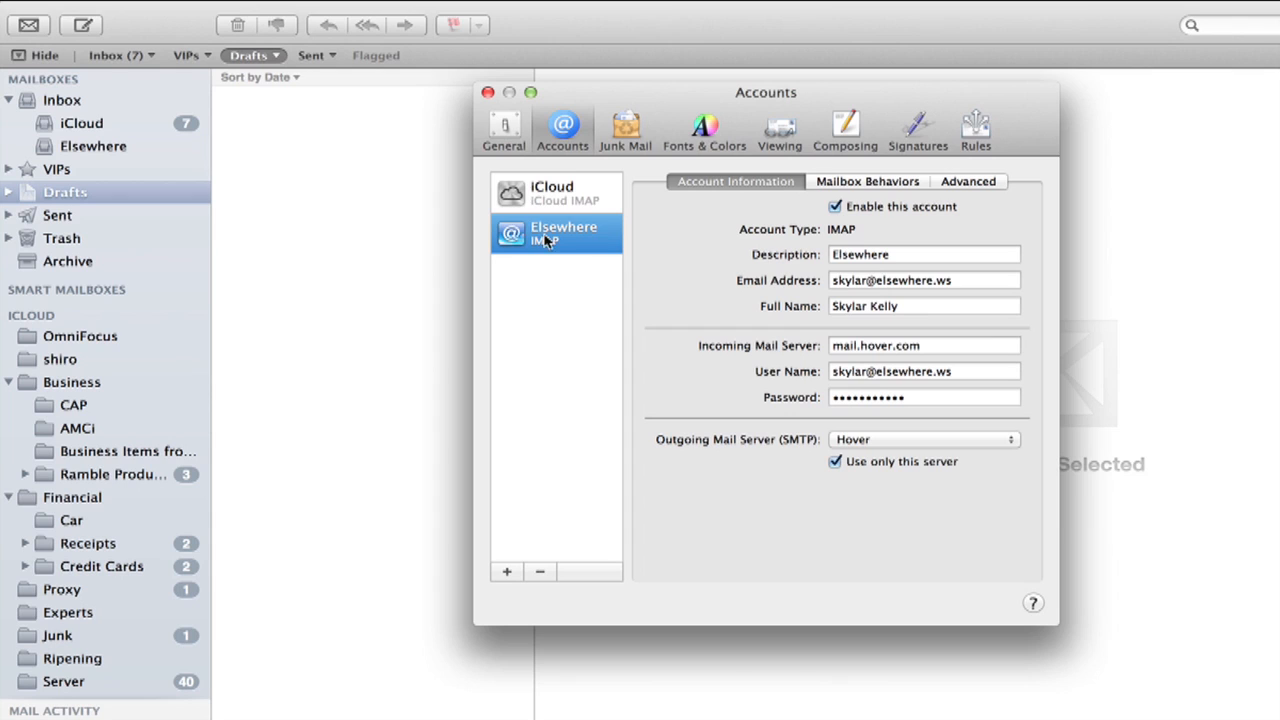
{"action": "mouse_move", "coordinate": [962, 190]}
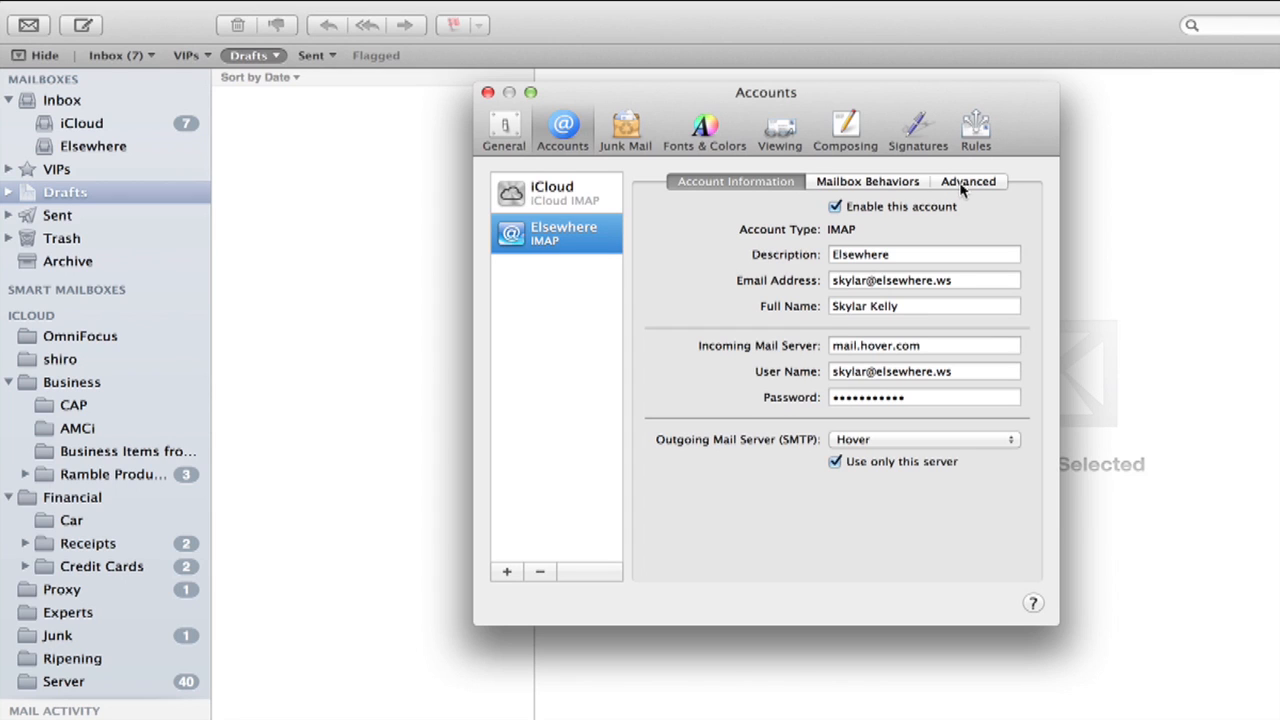
Step: Show Elsewhere's Advanced tab: SSL on port 993 with Password authentication
{"action": "left_click", "coordinate": [968, 181]}
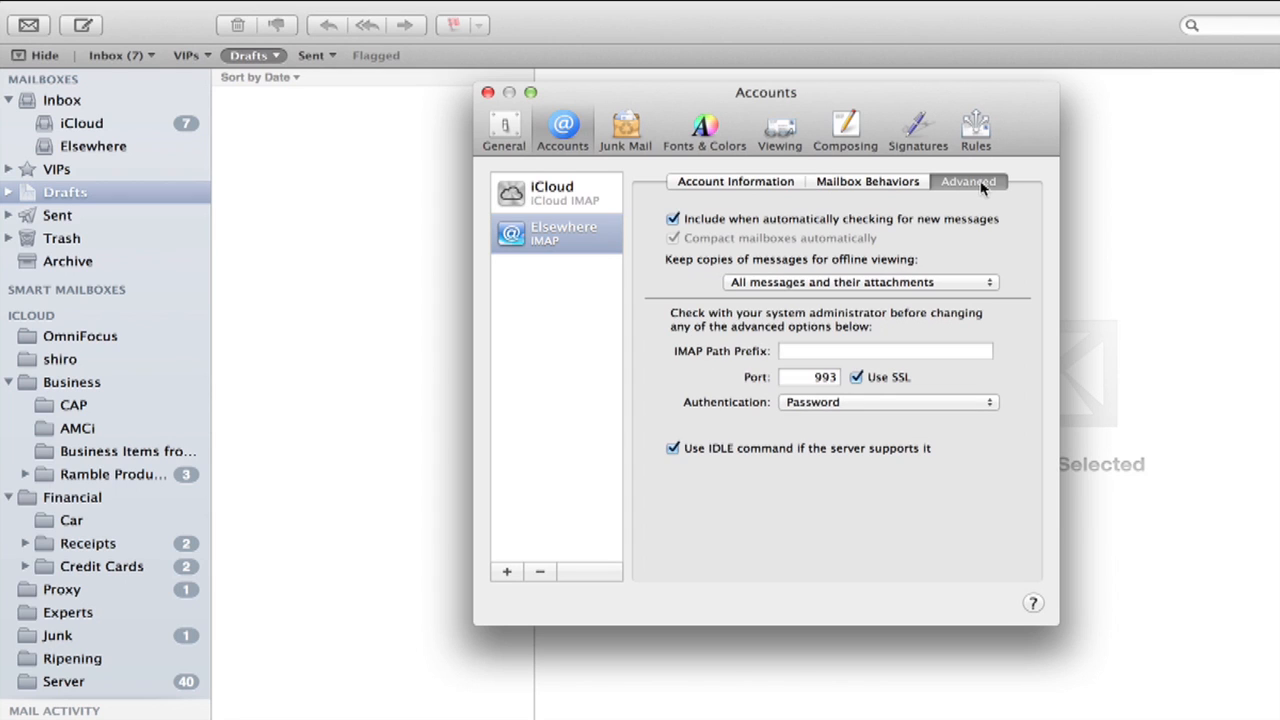
{"action": "mouse_move", "coordinate": [897, 399]}
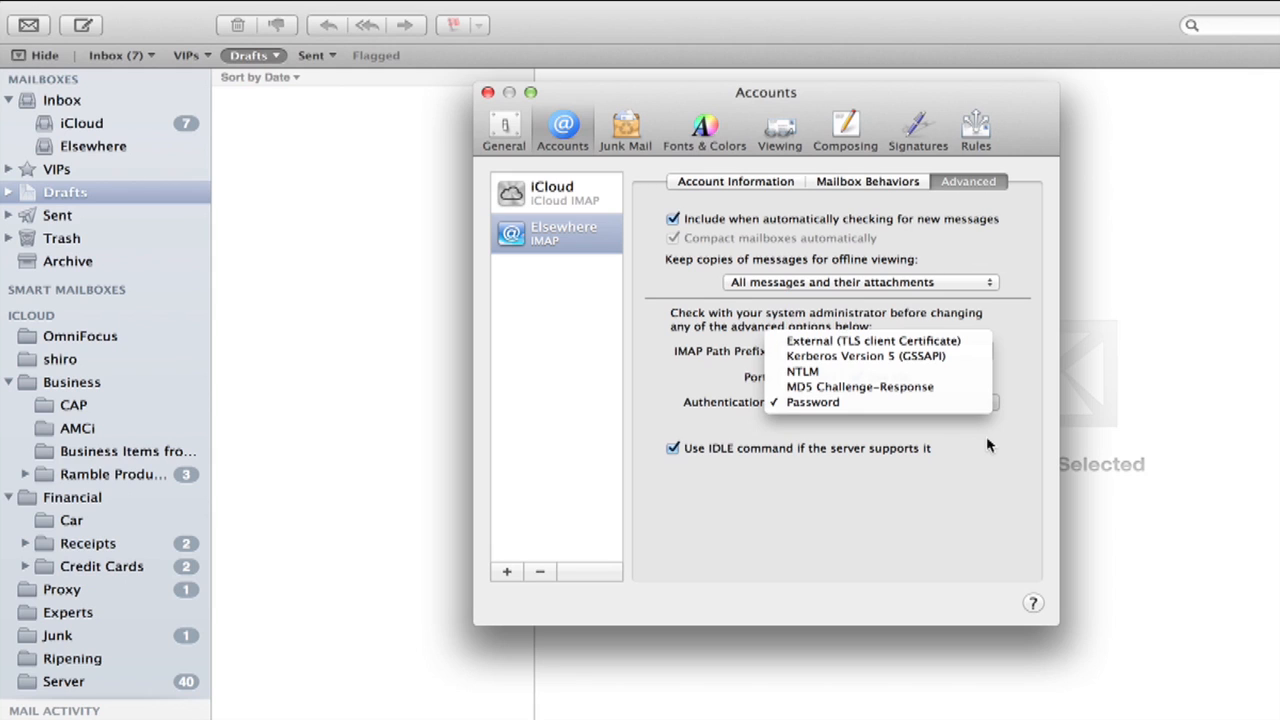
{"action": "mouse_move", "coordinate": [985, 445]}
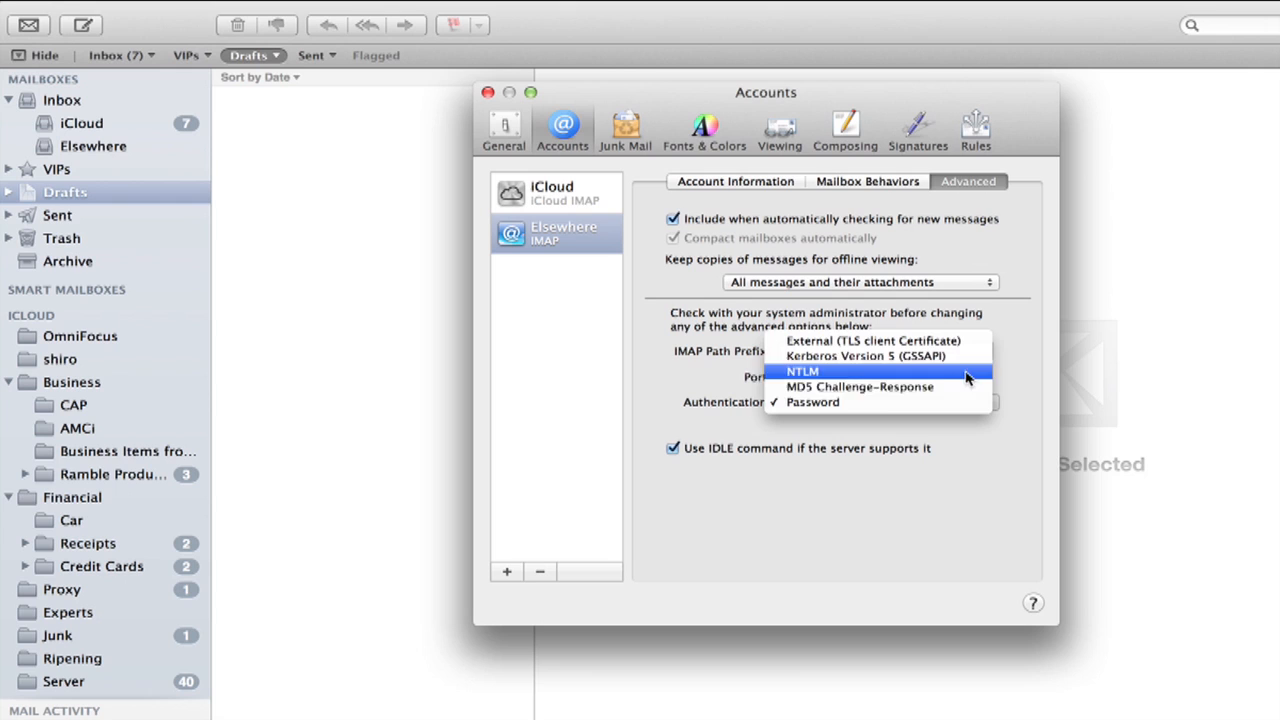
{"action": "mouse_move", "coordinate": [968, 414]}
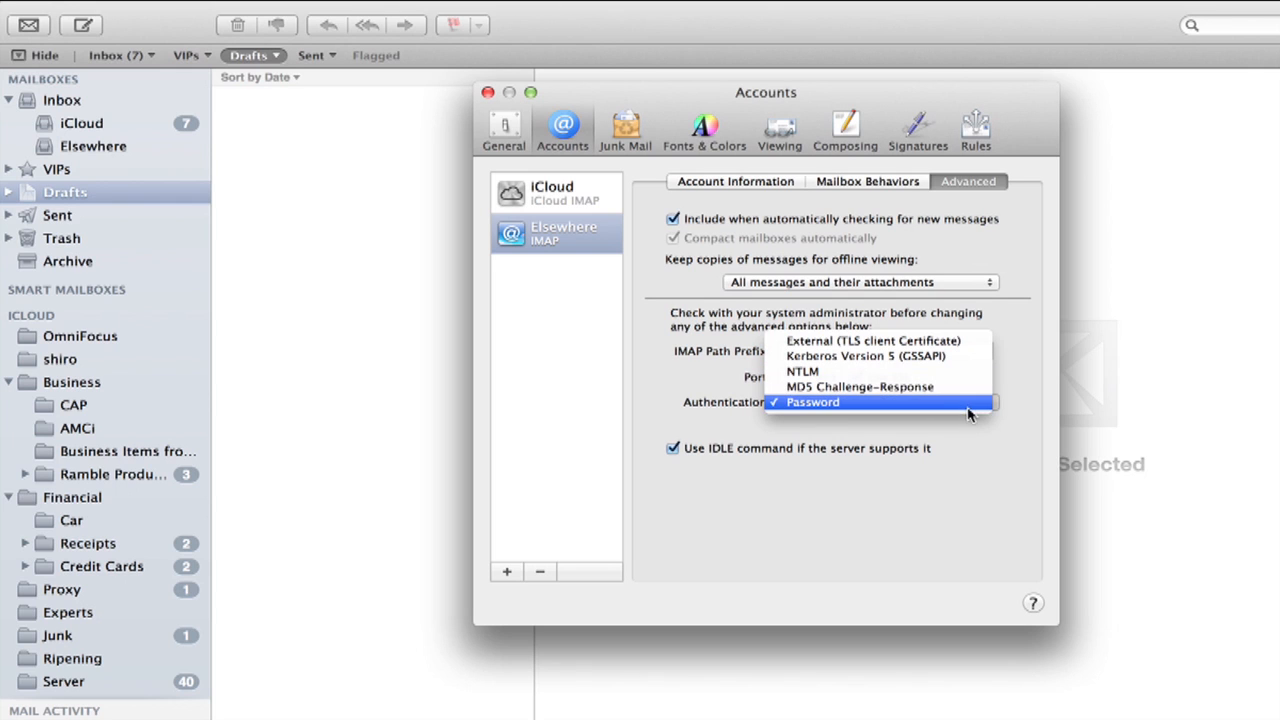
Step: Open the Authentication menu listing External, Kerberos, NTLM, MD5 and Password
{"action": "left_click", "coordinate": [812, 402]}
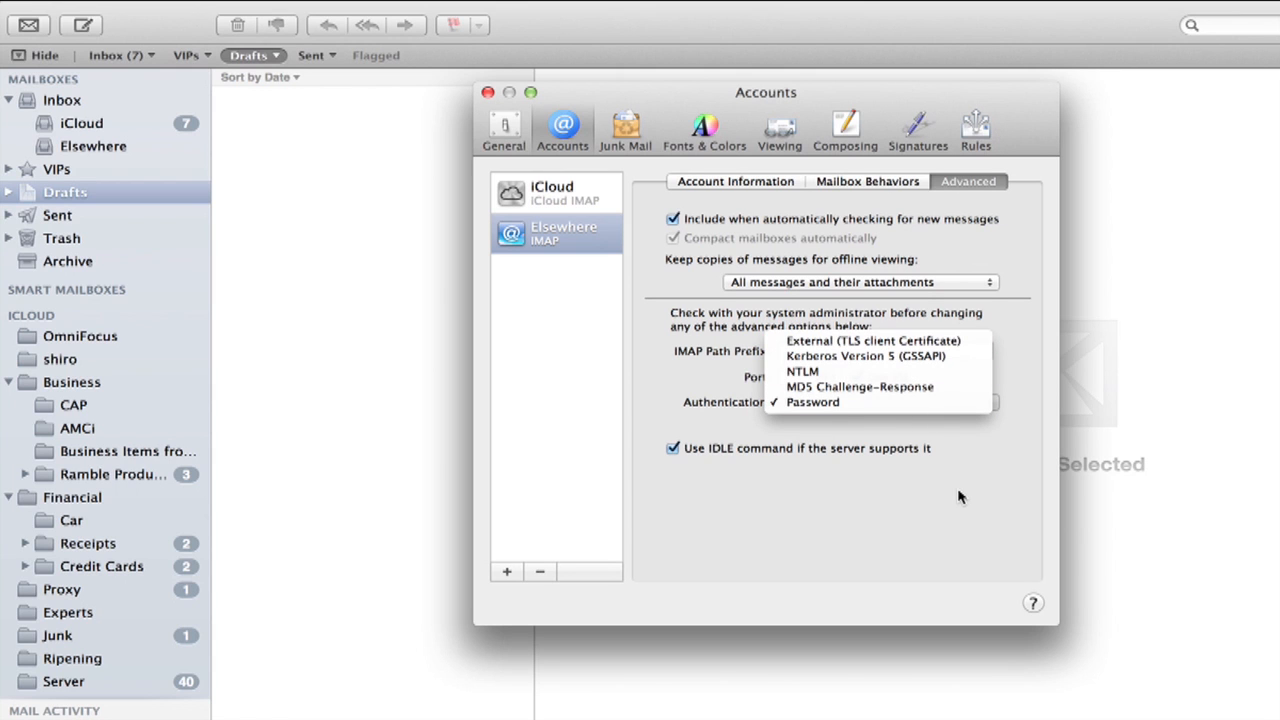
Step: Close the Authentication menu, leaving Password as the method
{"action": "left_click", "coordinate": [812, 401]}
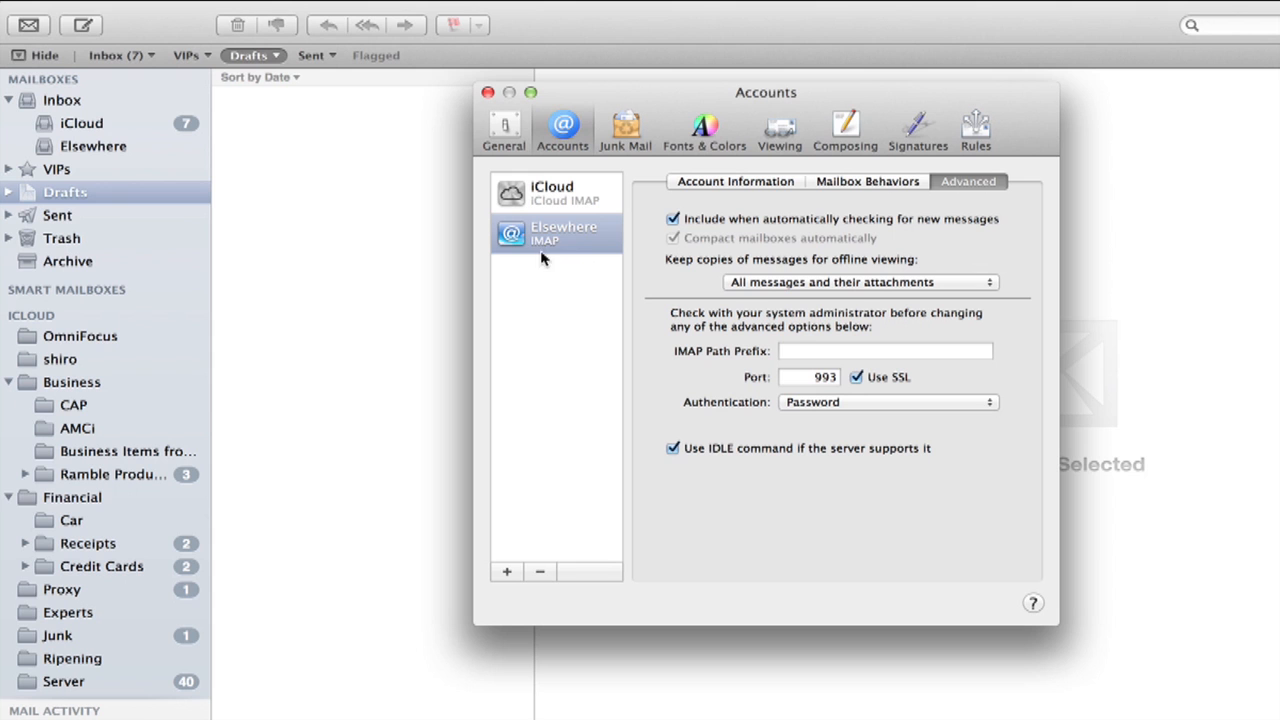
{"action": "mouse_move", "coordinate": [975, 183]}
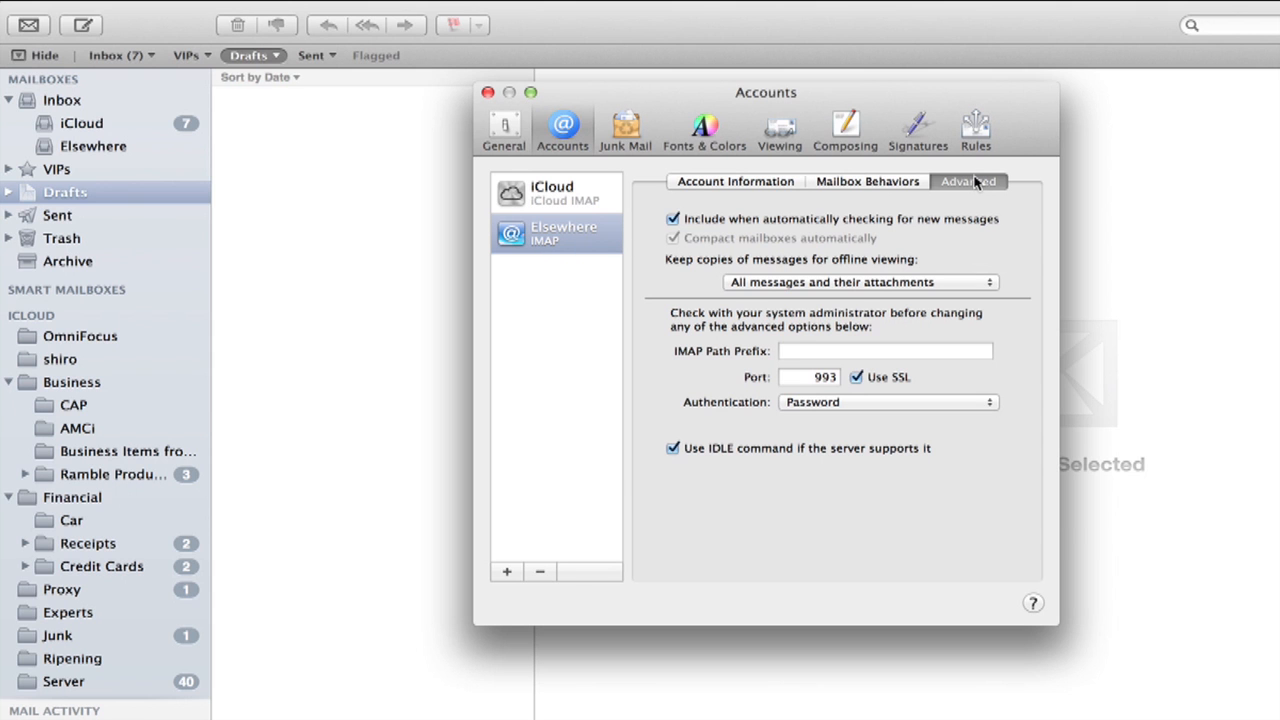